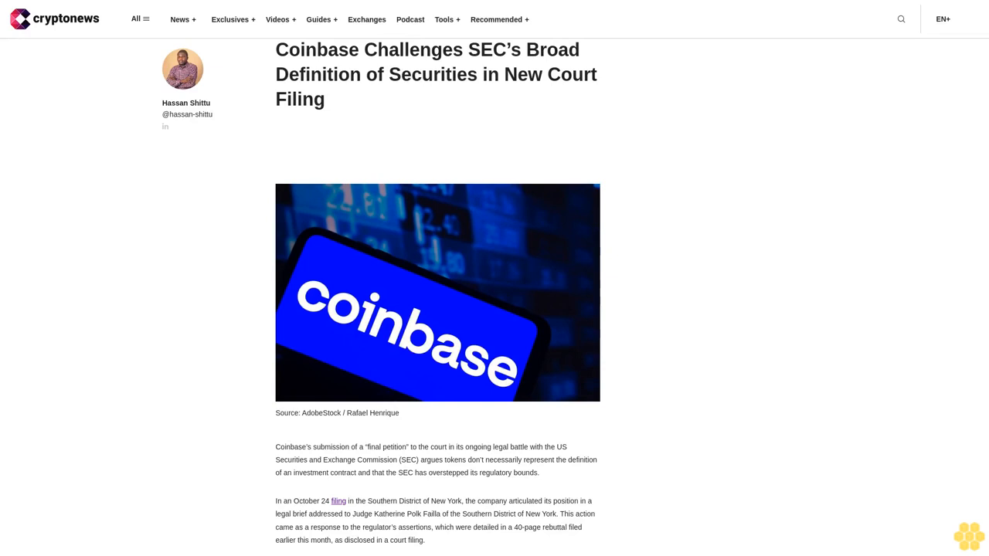
{"action": "scroll", "scroll_direction": "down", "scroll_amount": 3}
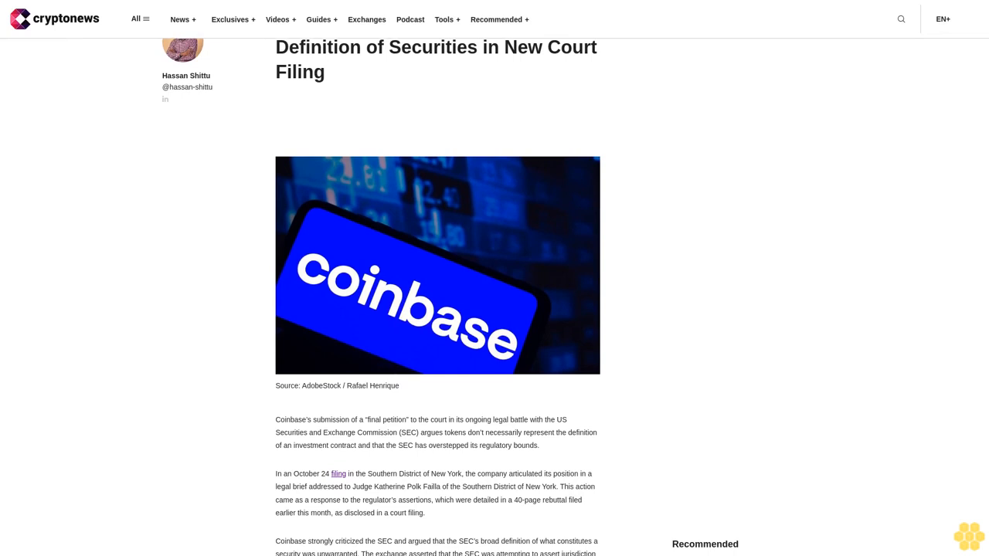
{"action": "scroll", "scroll_direction": "down", "scroll_amount": 3}
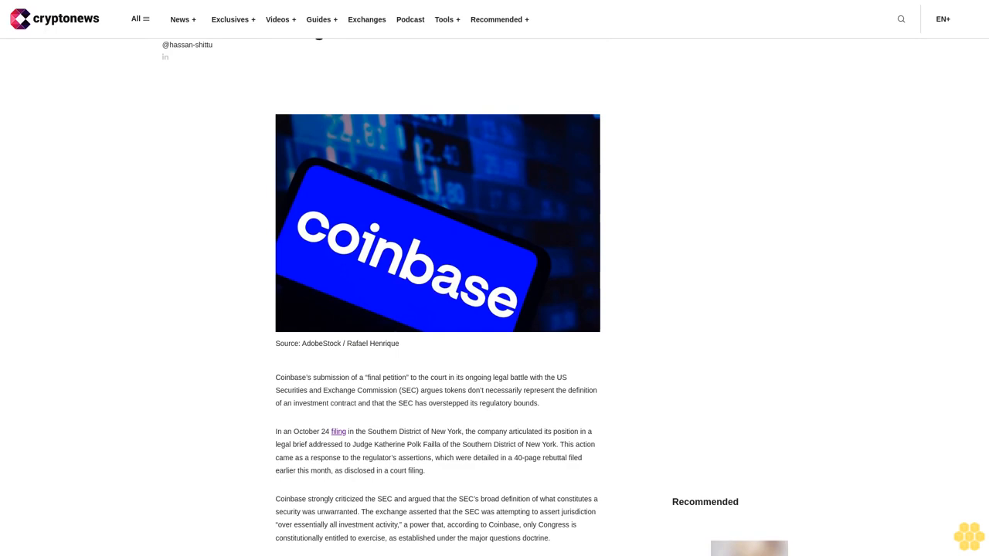
{"action": "scroll", "scroll_direction": "down", "scroll_amount": 3}
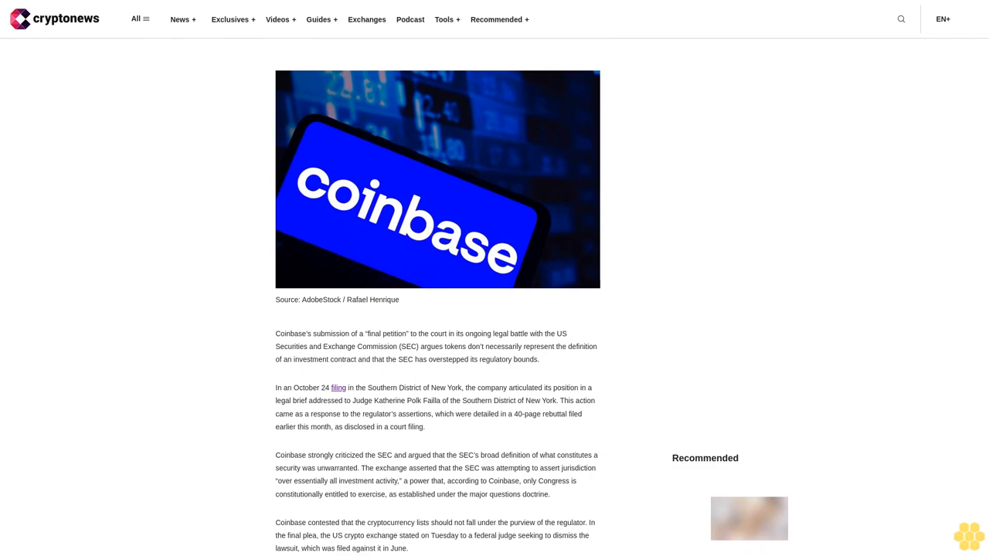
{"action": "scroll", "scroll_direction": "down", "scroll_amount": 3}
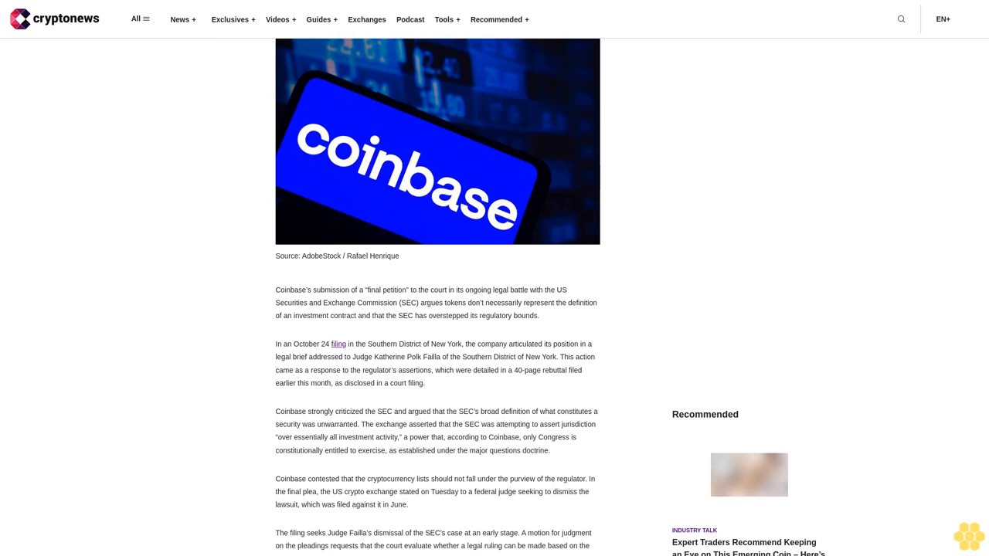
{"action": "scroll", "scroll_direction": "down", "scroll_amount": 3}
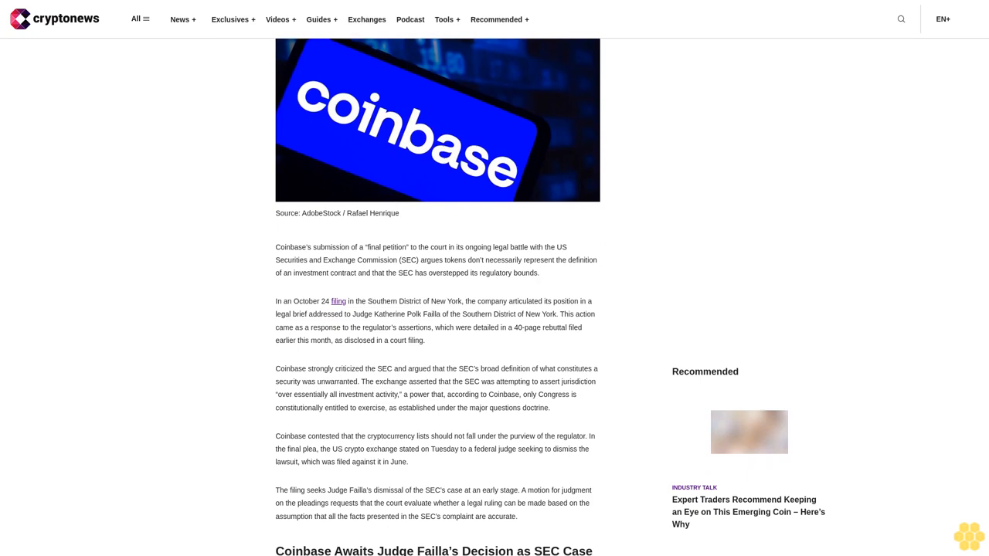
{"action": "scroll", "scroll_direction": "down", "scroll_amount": 3}
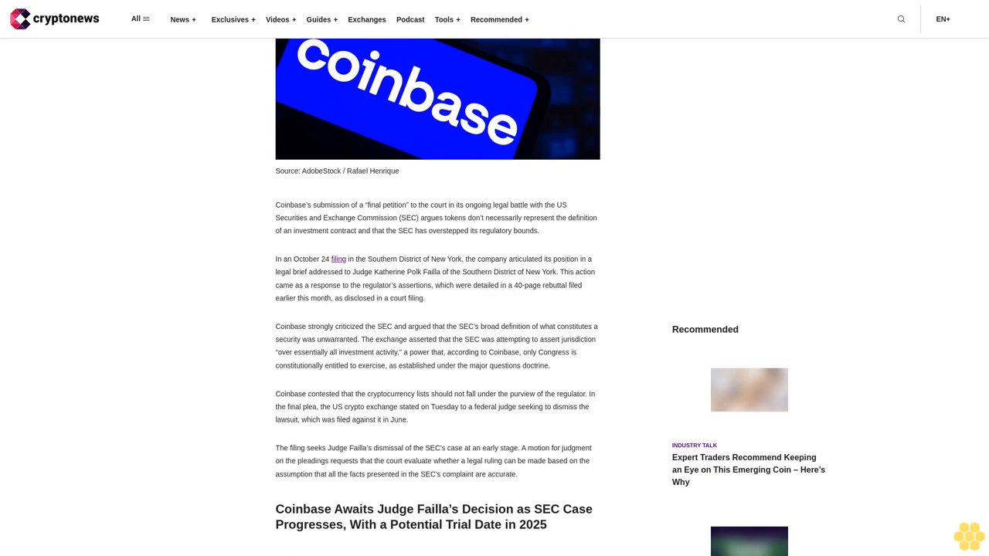
{"action": "scroll", "scroll_direction": "down", "scroll_amount": 3}
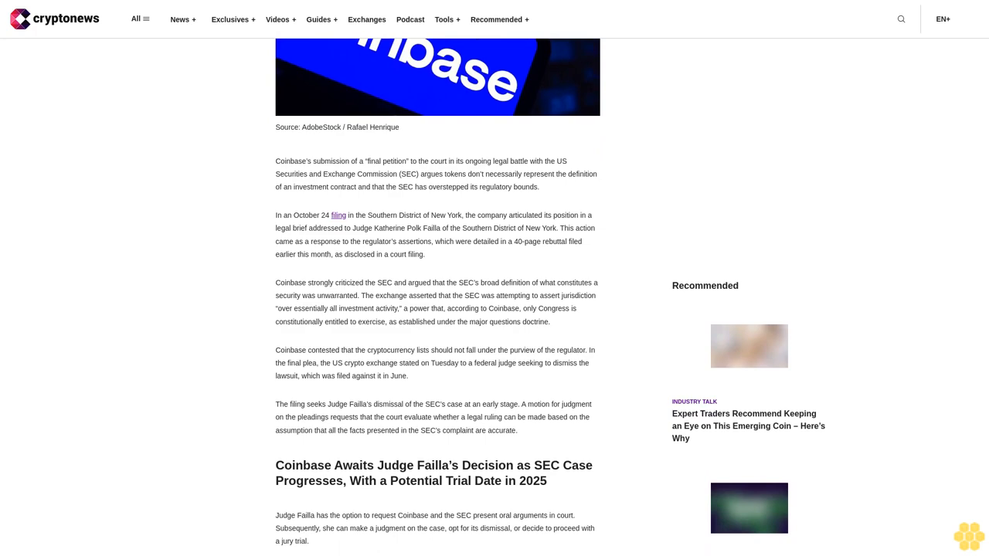
{"action": "scroll", "scroll_direction": "down", "scroll_amount": 3}
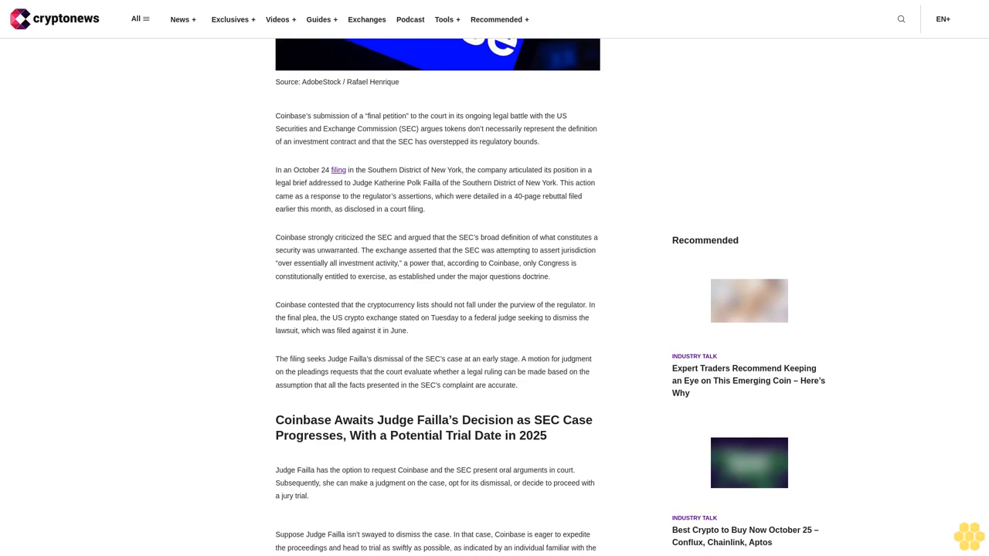
{"action": "scroll", "scroll_direction": "down", "scroll_amount": 3}
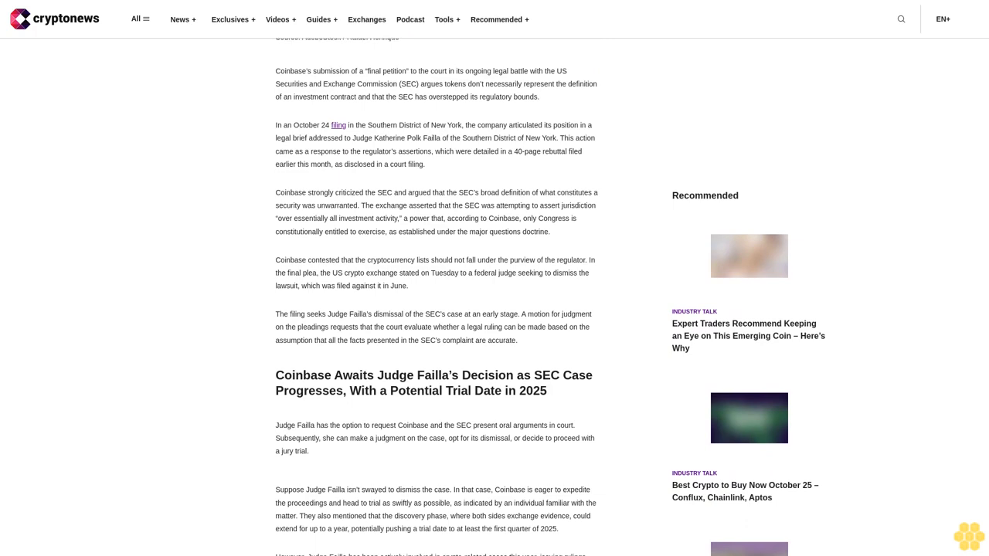
{"action": "scroll", "scroll_direction": "down", "scroll_amount": 3}
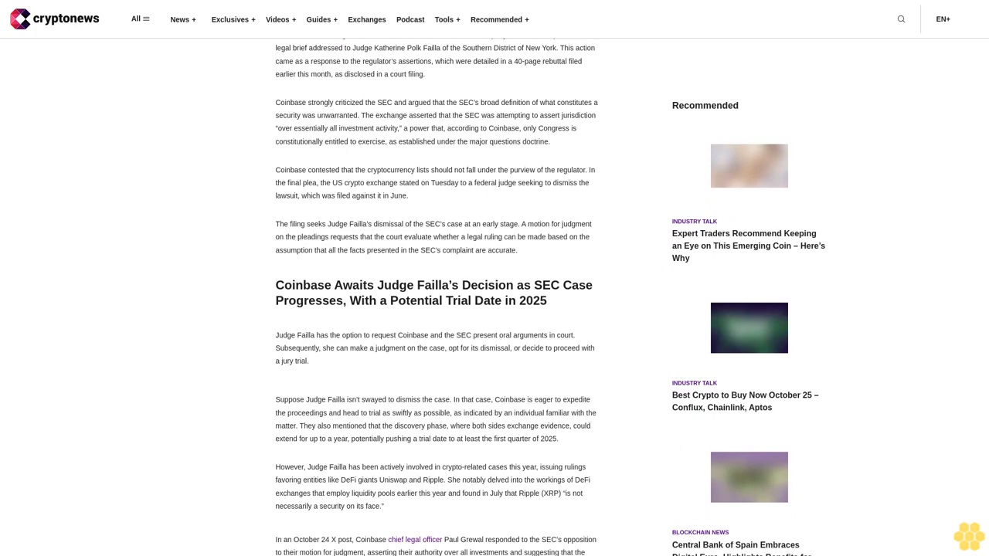
{"action": "scroll", "scroll_direction": "down", "scroll_amount": 3}
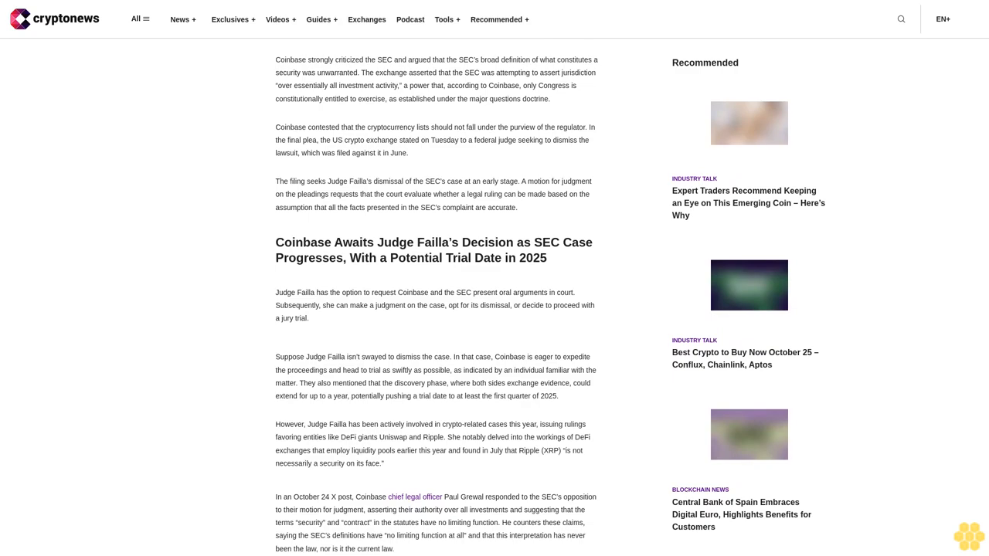
{"action": "scroll", "scroll_direction": "down", "scroll_amount": 3}
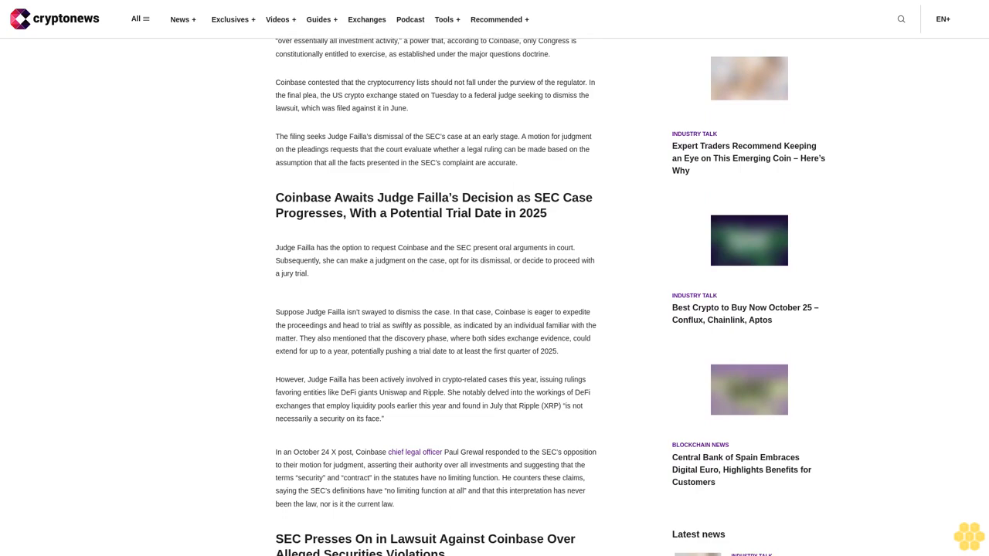
{"action": "scroll", "scroll_direction": "down", "scroll_amount": 3}
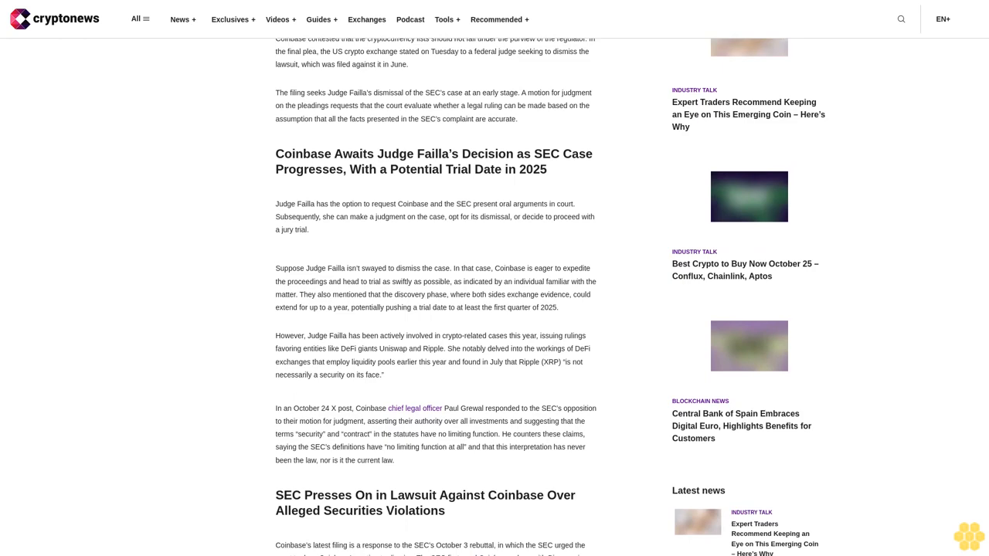
{"action": "scroll", "scroll_direction": "down", "scroll_amount": 3}
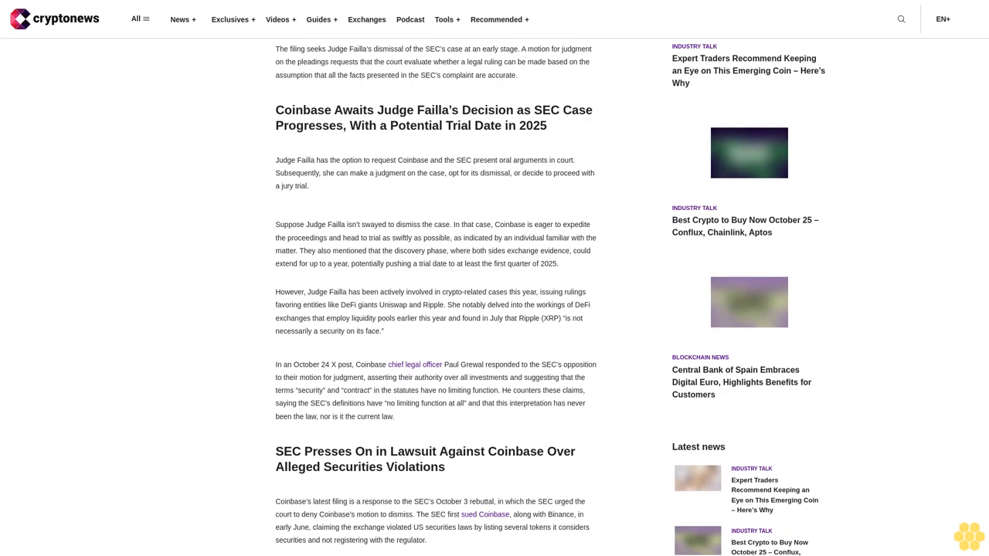
{"action": "scroll", "scroll_direction": "down", "scroll_amount": 3}
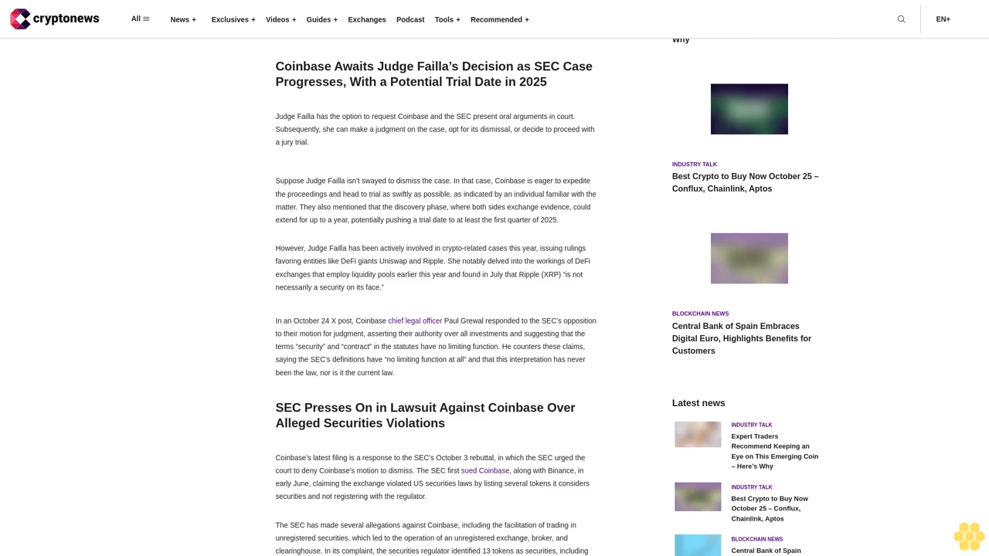
{"action": "scroll", "scroll_direction": "down", "scroll_amount": 3}
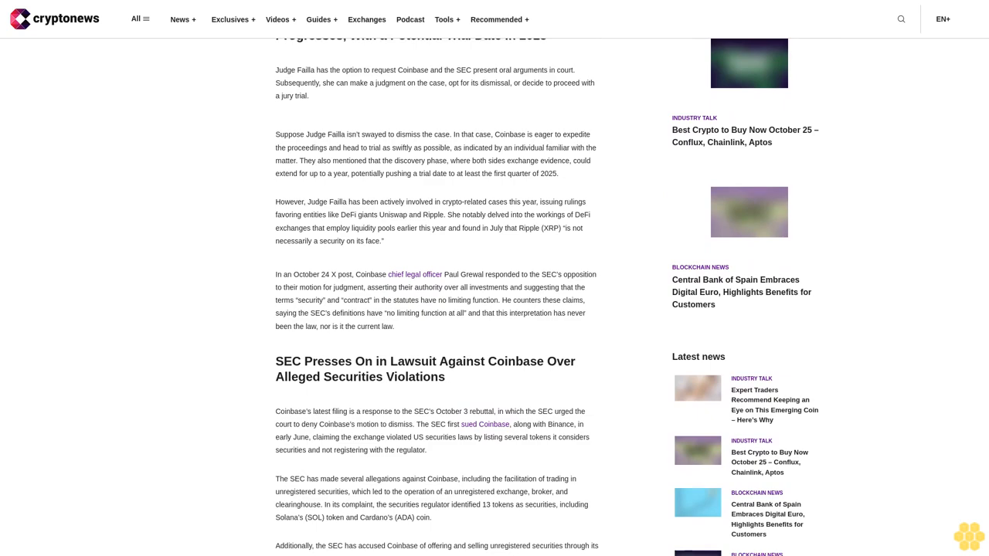
{"action": "scroll", "scroll_direction": "down", "scroll_amount": 3}
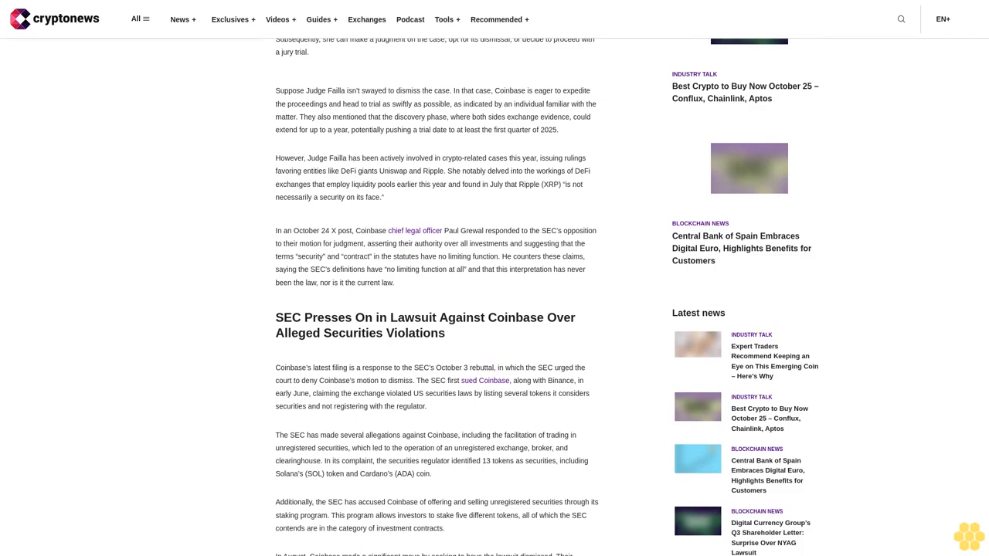
{"action": "scroll", "scroll_direction": "down", "scroll_amount": 3}
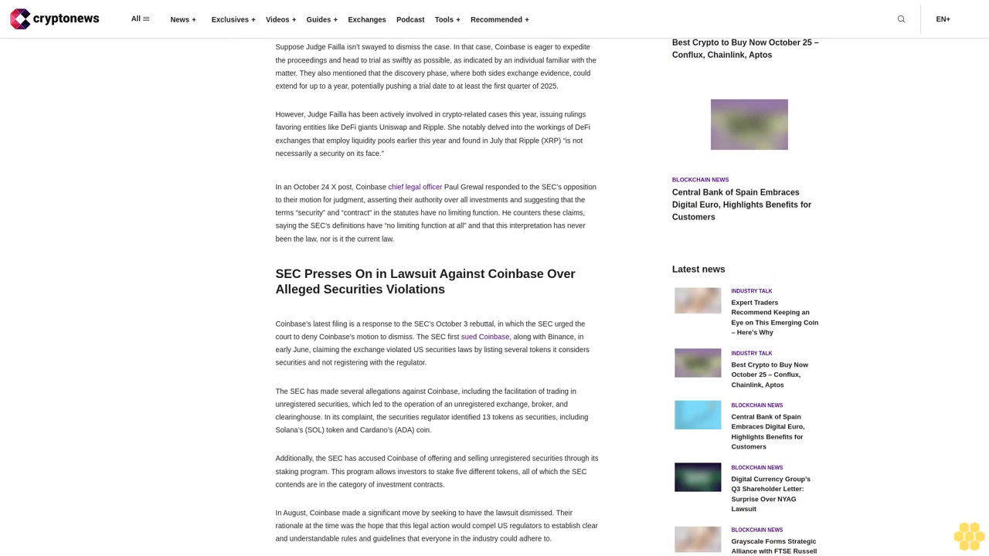
{"action": "scroll", "scroll_direction": "down", "scroll_amount": 3}
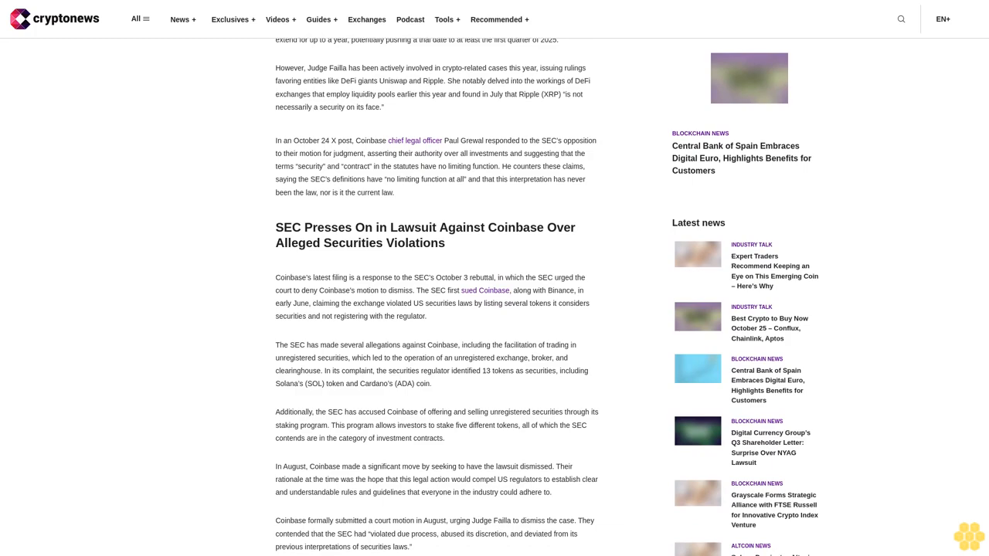
{"action": "scroll", "scroll_direction": "down", "scroll_amount": 3}
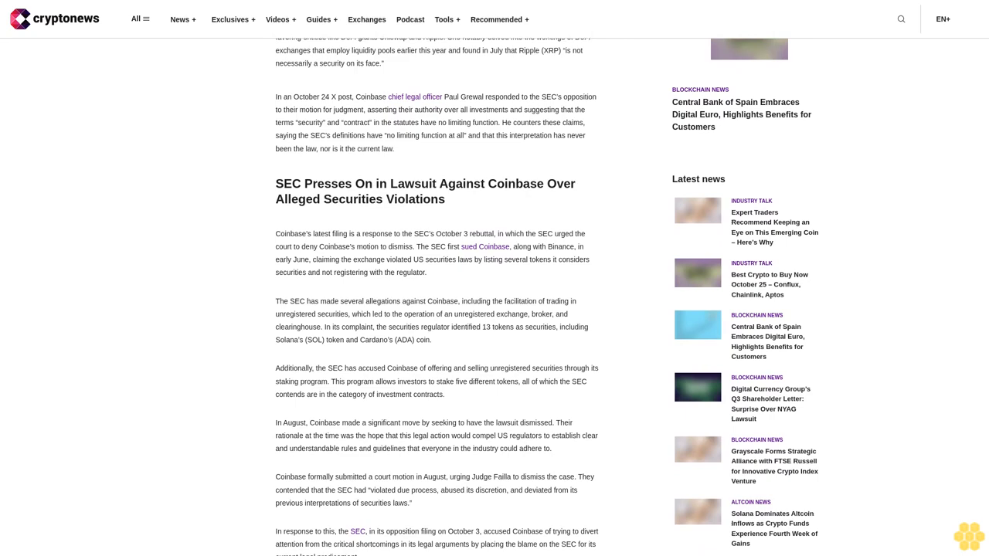
{"action": "scroll", "scroll_direction": "down", "scroll_amount": 3}
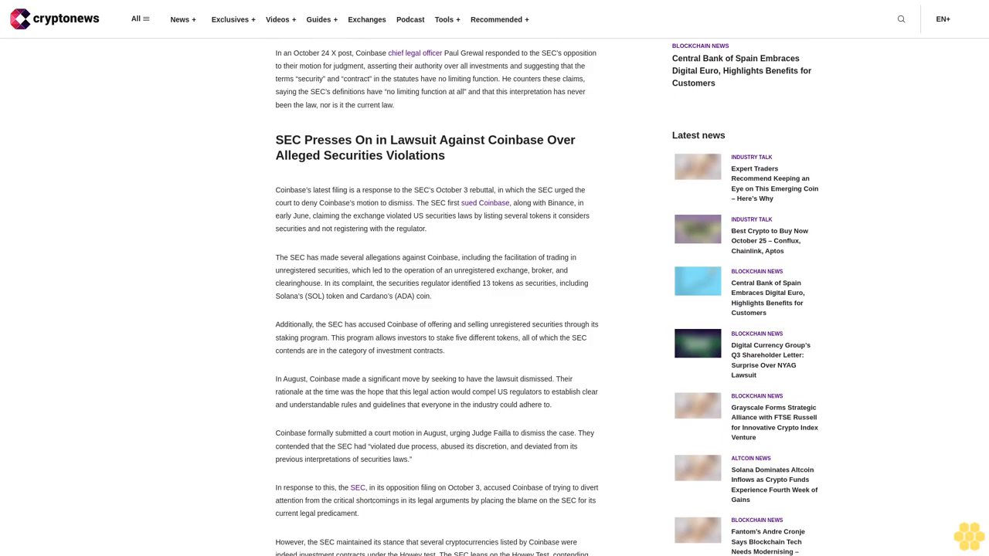
{"action": "scroll", "scroll_direction": "down", "scroll_amount": 3}
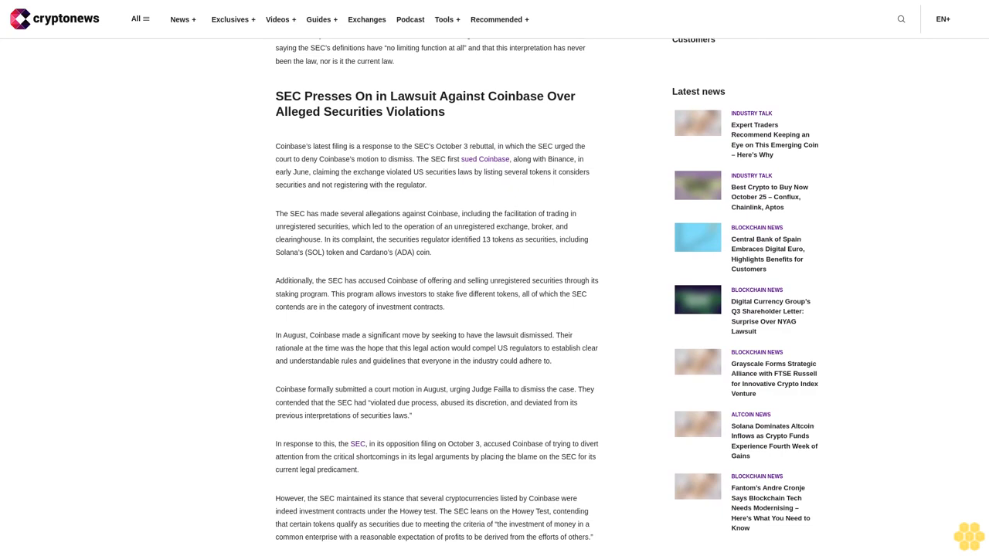
{"action": "scroll", "scroll_direction": "down", "scroll_amount": 3}
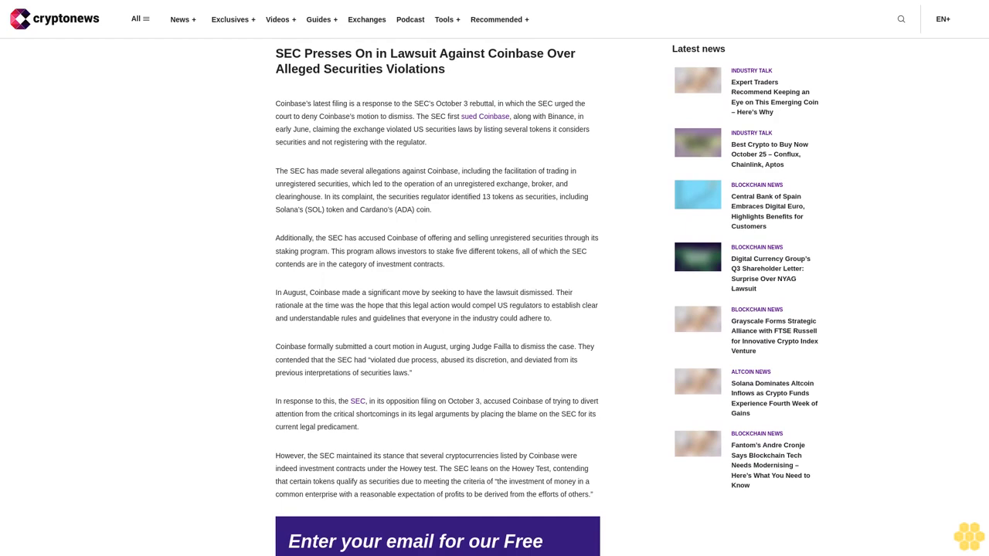
{"action": "scroll", "scroll_direction": "down", "scroll_amount": 3}
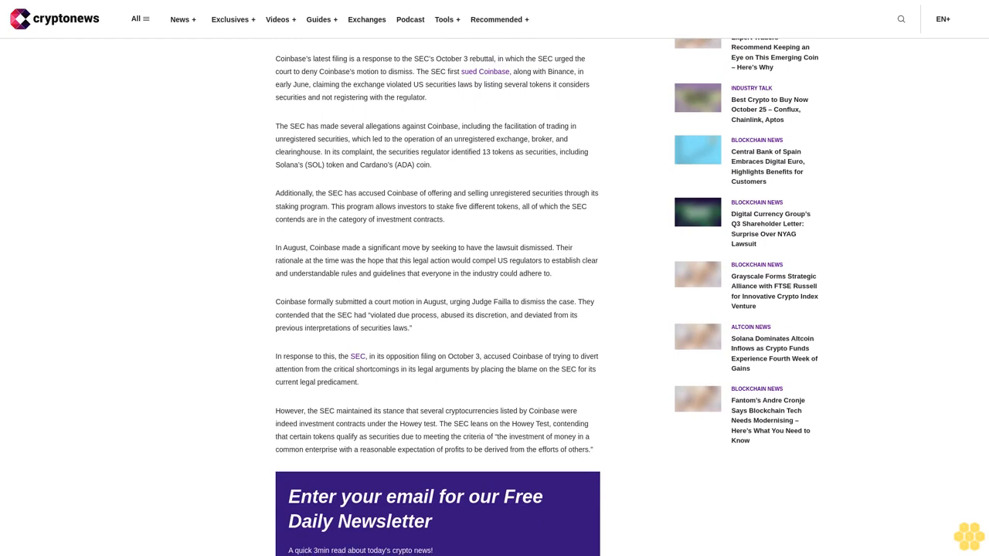
{"action": "scroll", "scroll_direction": "down", "scroll_amount": 3}
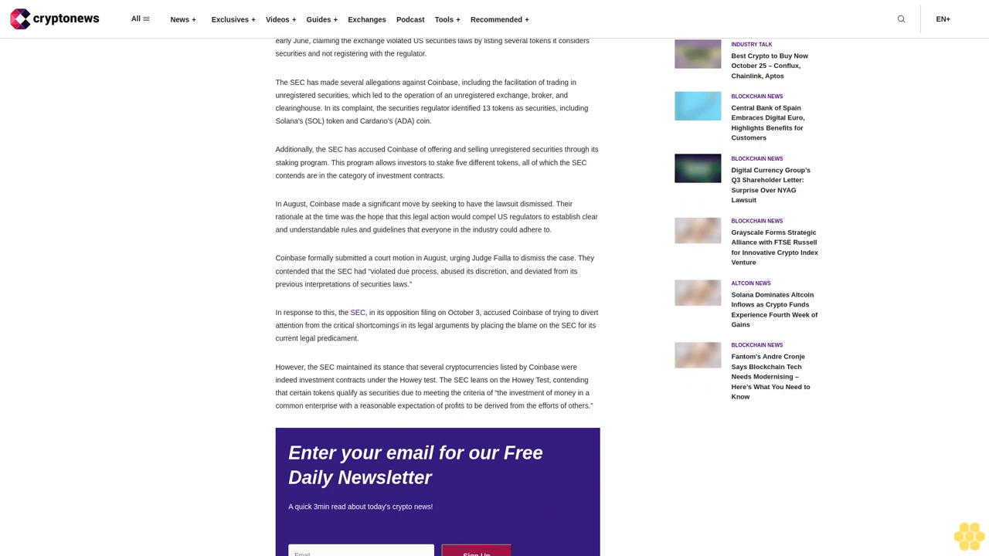
{"action": "scroll", "scroll_direction": "down", "scroll_amount": 3}
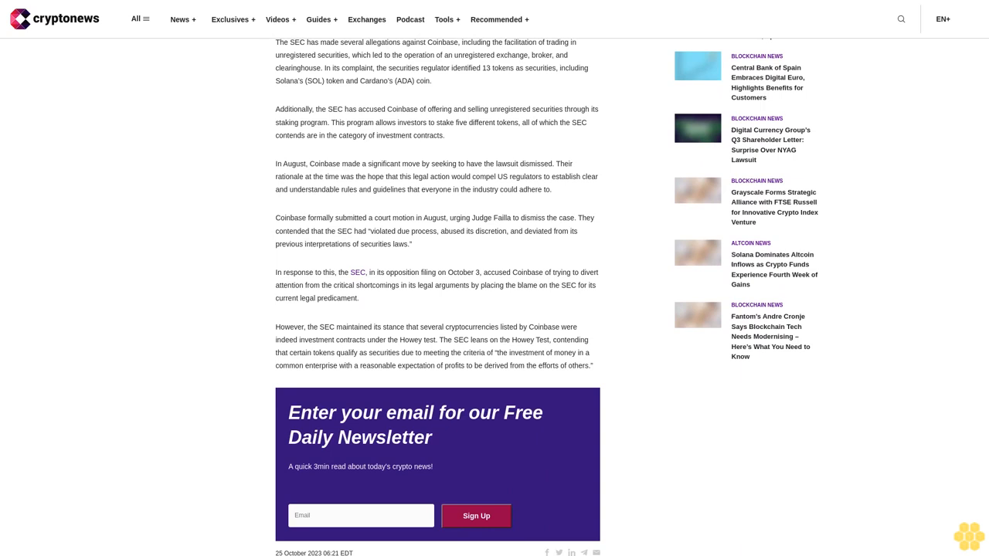